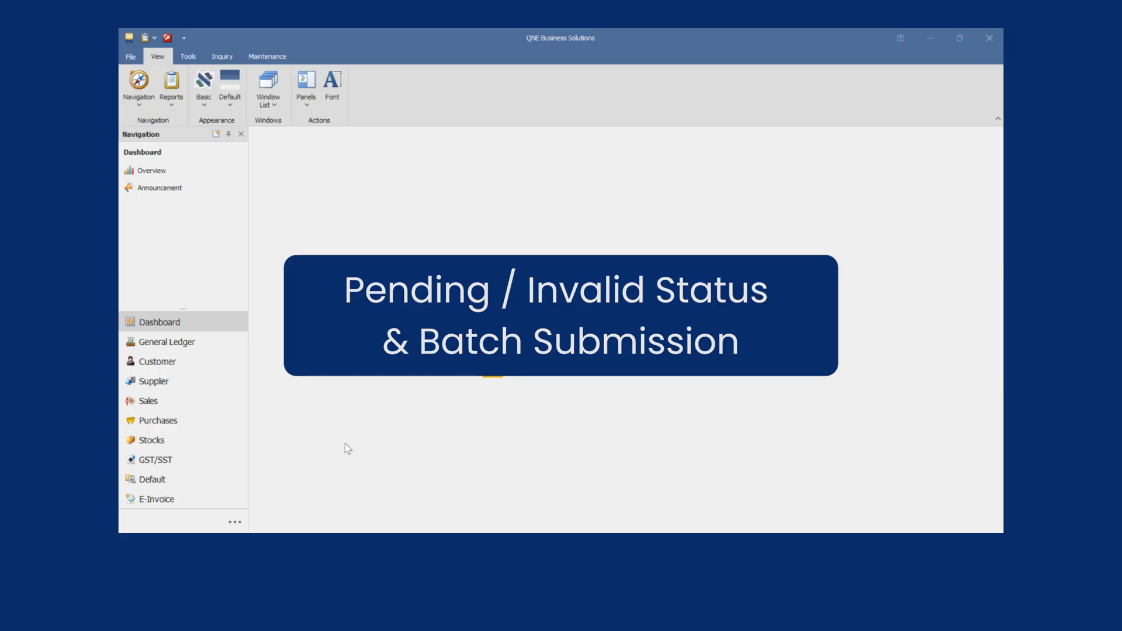
Step: Launch E-Invoice Power Search and move Date From back to an earlier month
left_click(156, 499)
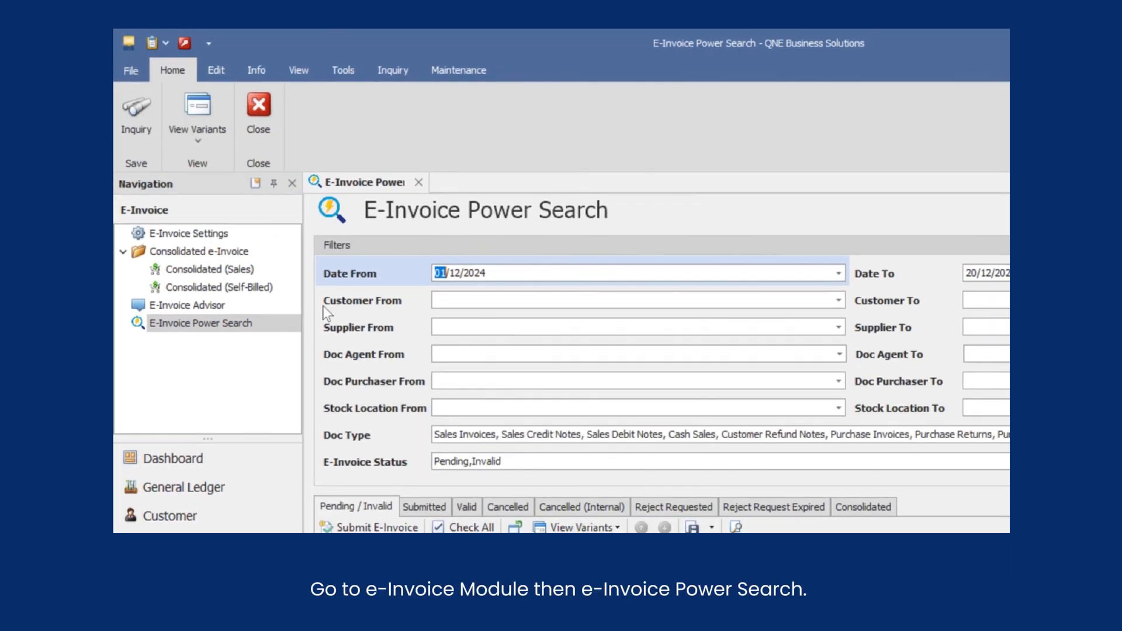
left_click(832, 273)
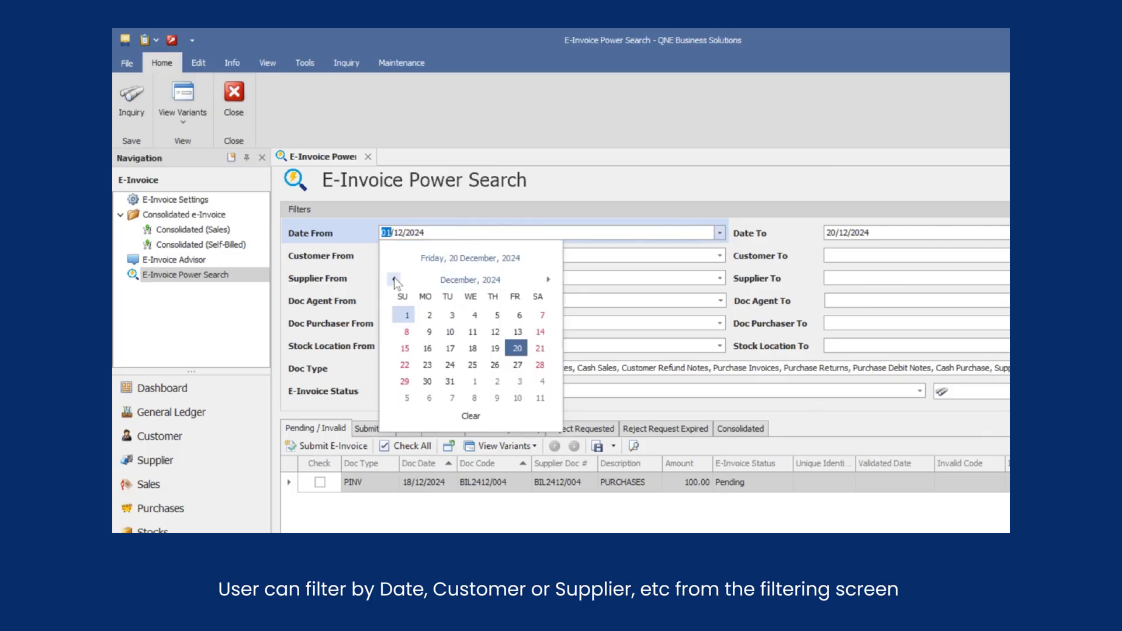
left_click(396, 280)
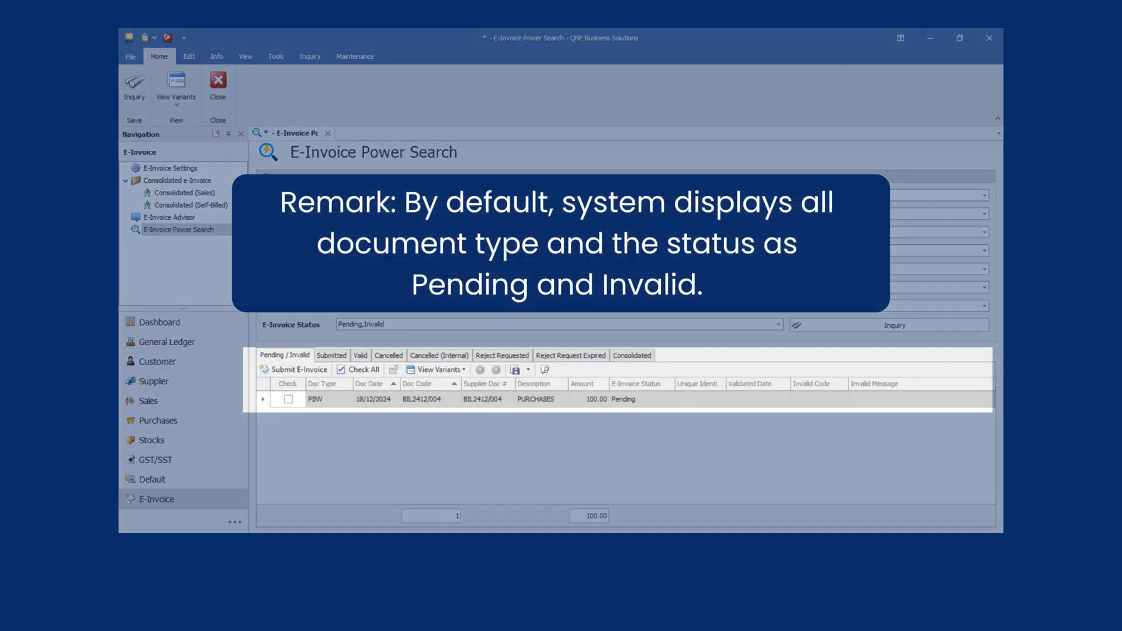
mouse_move(637, 399)
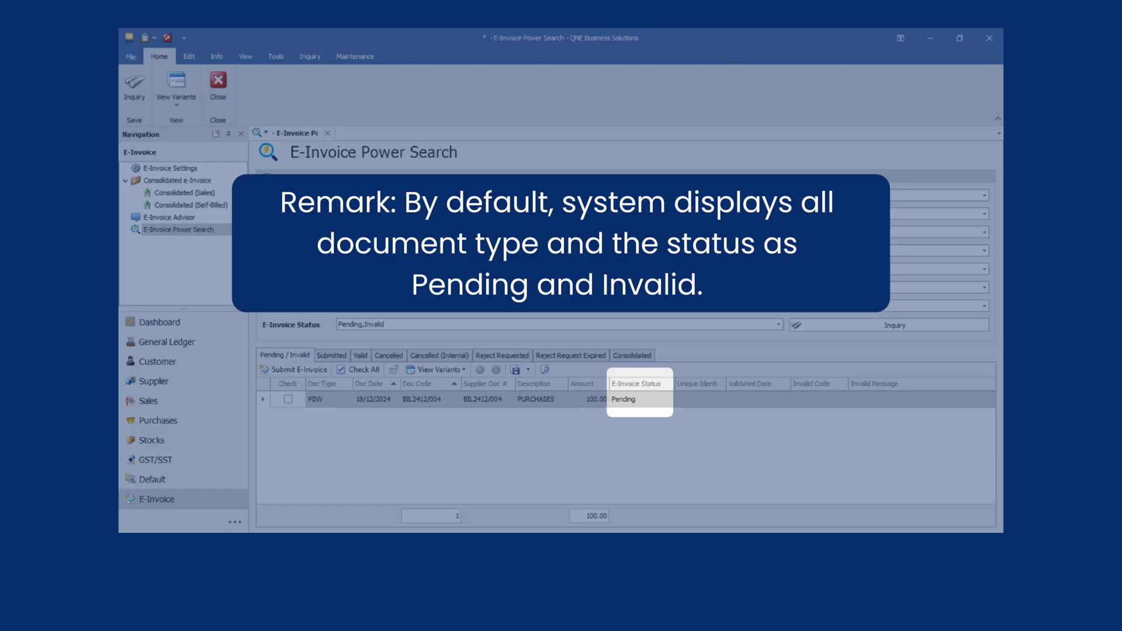
Step: Review the Doc Type and E-Invoice Status filters, leaving the status selection unchanged
left_click(983, 306)
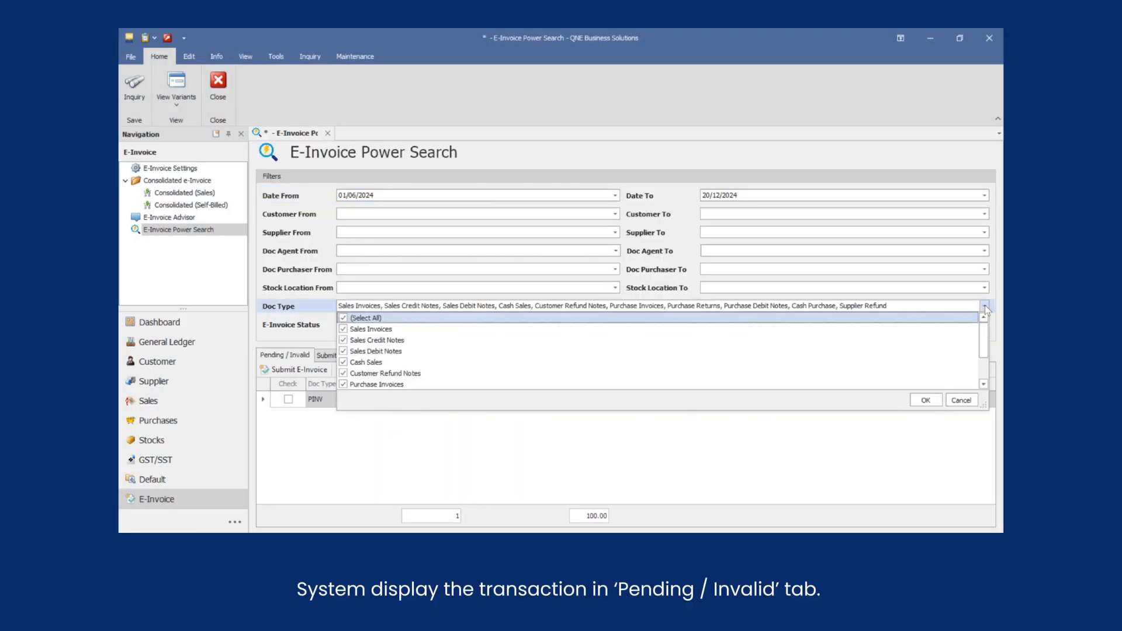
left_click(779, 325)
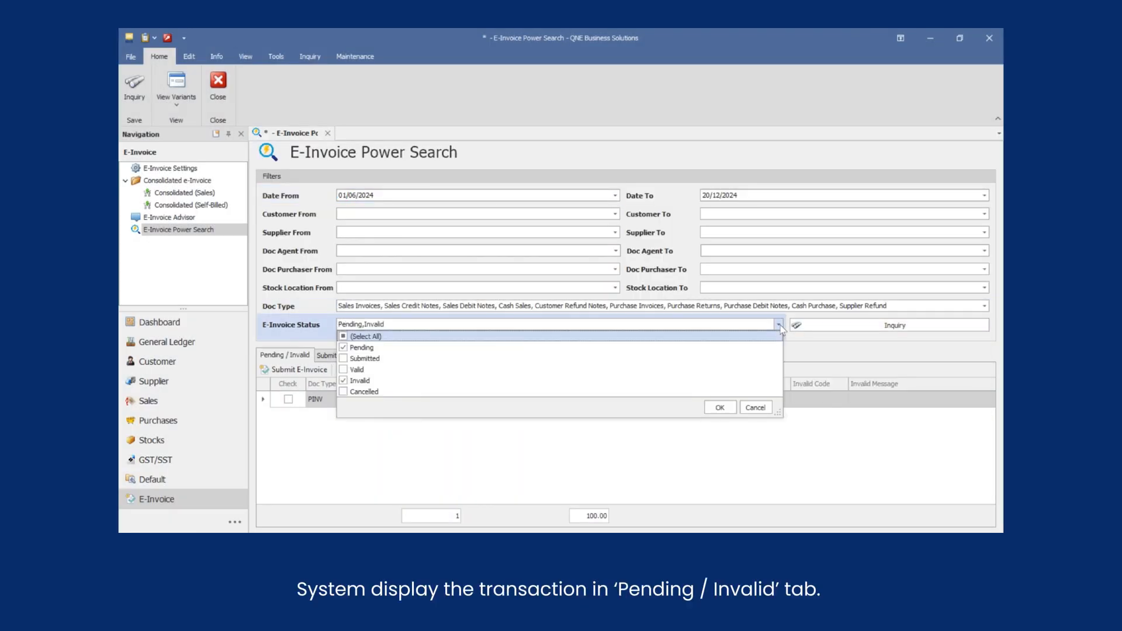
left_click(720, 407)
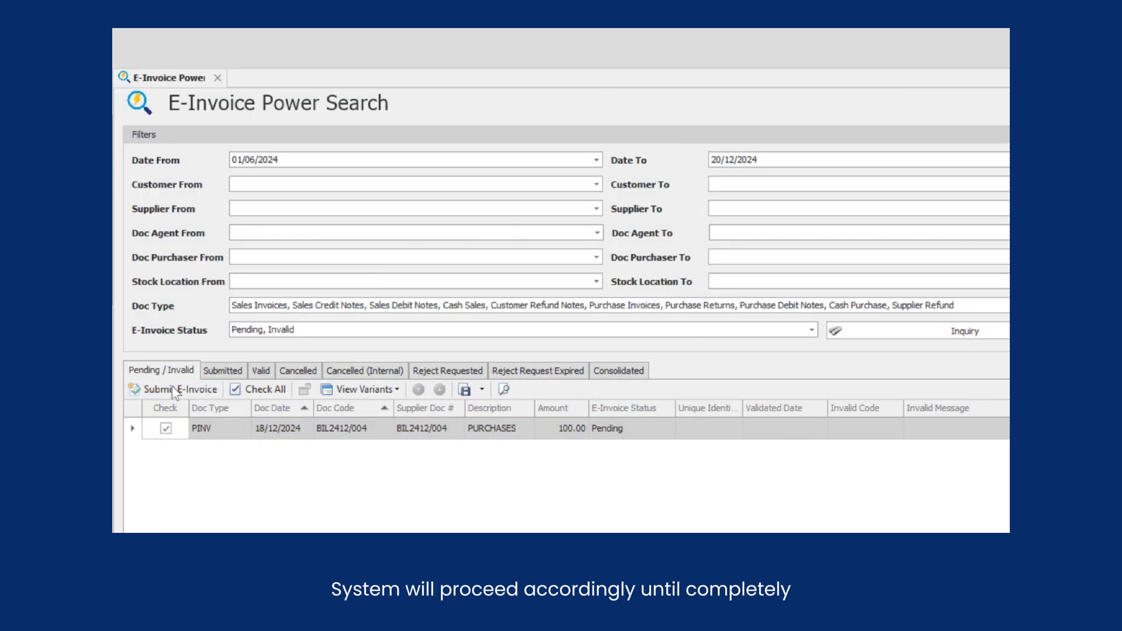
Step: Submit invoice BIL2412/004 as an e-invoice and acknowledge the completion message
left_click(174, 389)
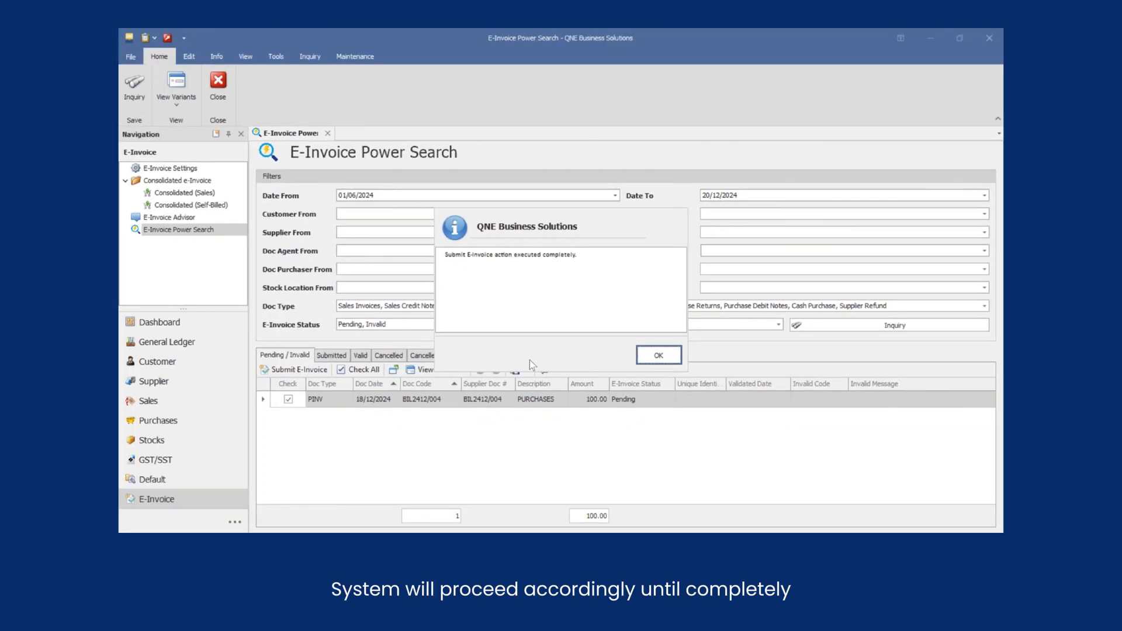
left_click(657, 354)
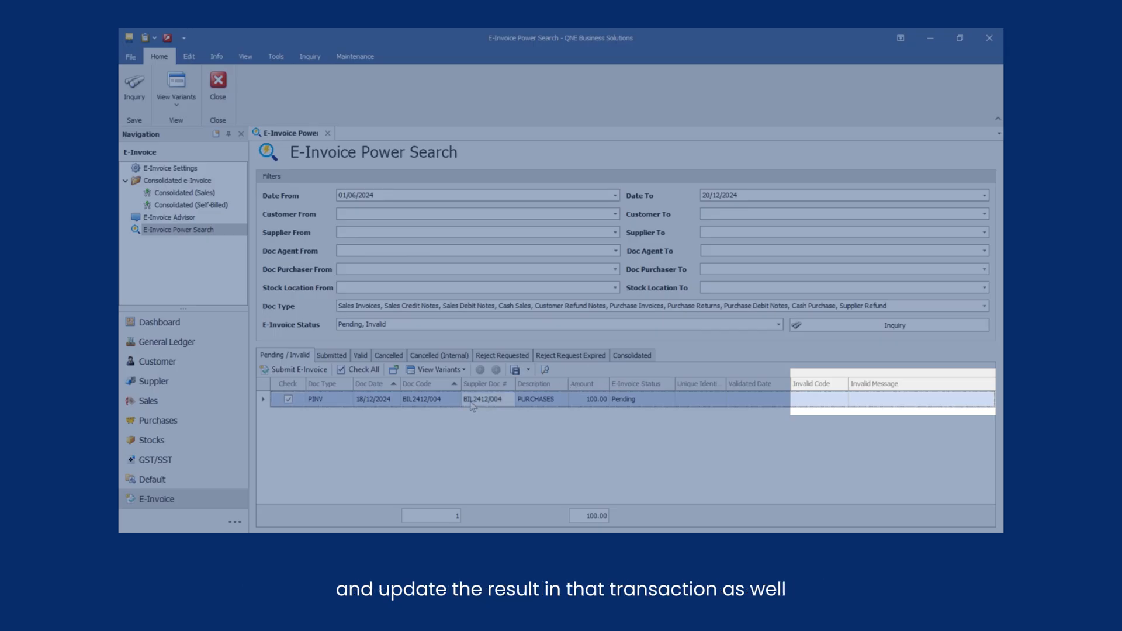
double_click(429, 399)
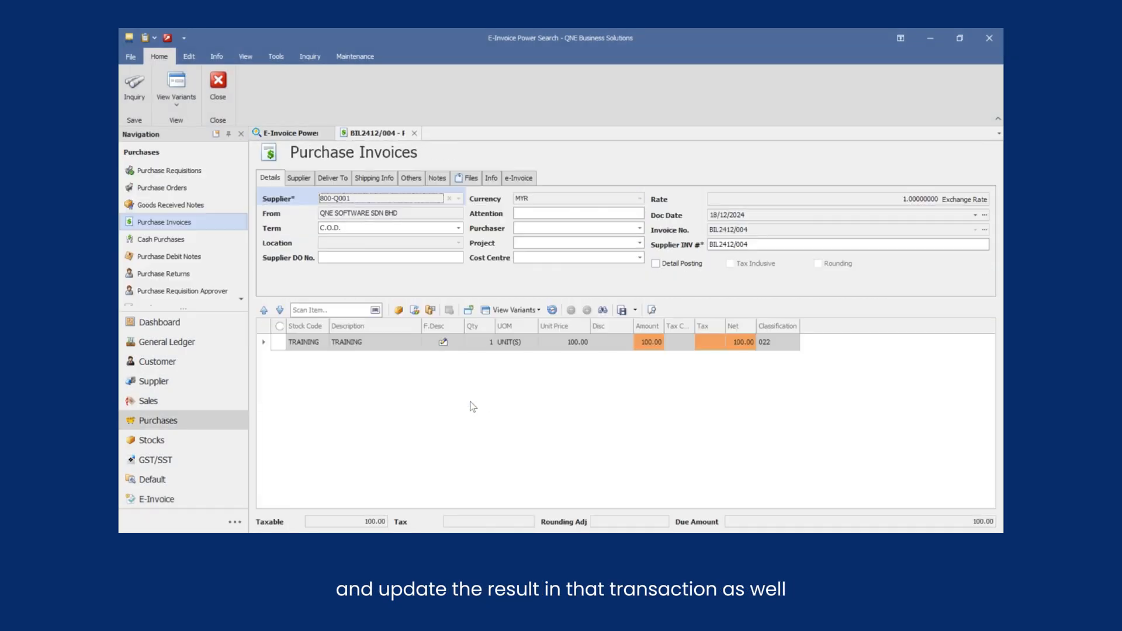
left_click(519, 178)
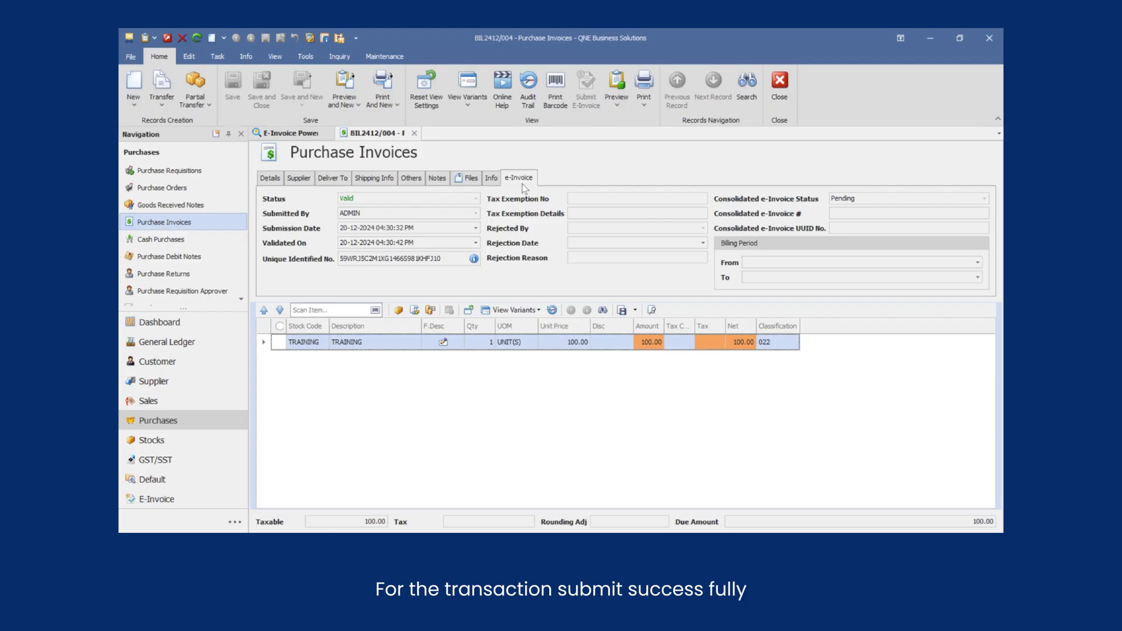
left_click(472, 258)
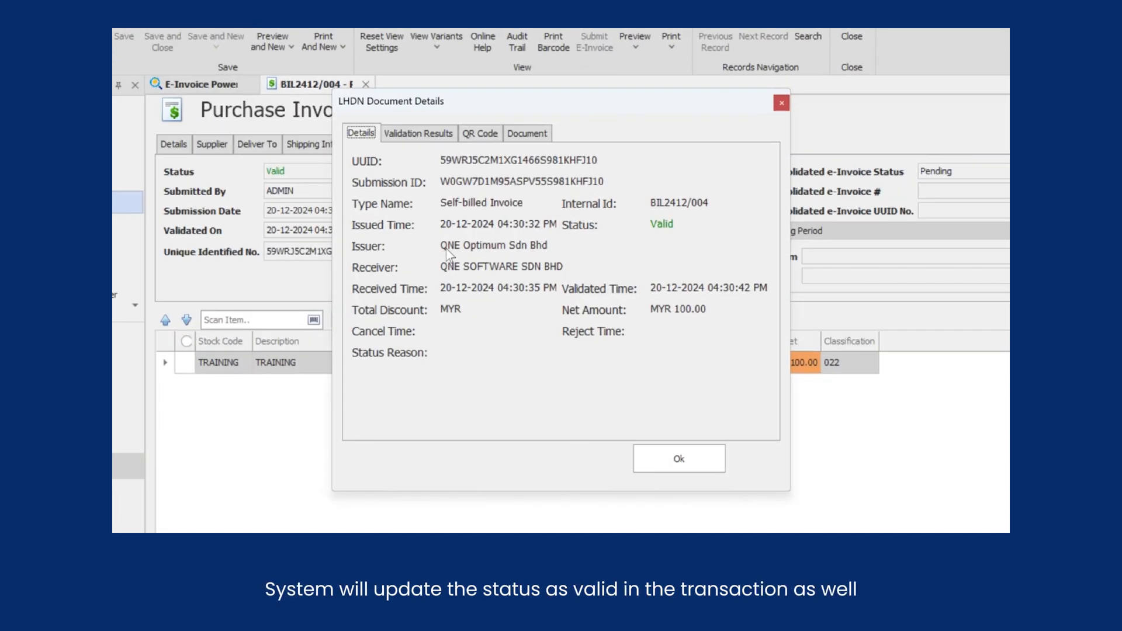
left_click(677, 459)
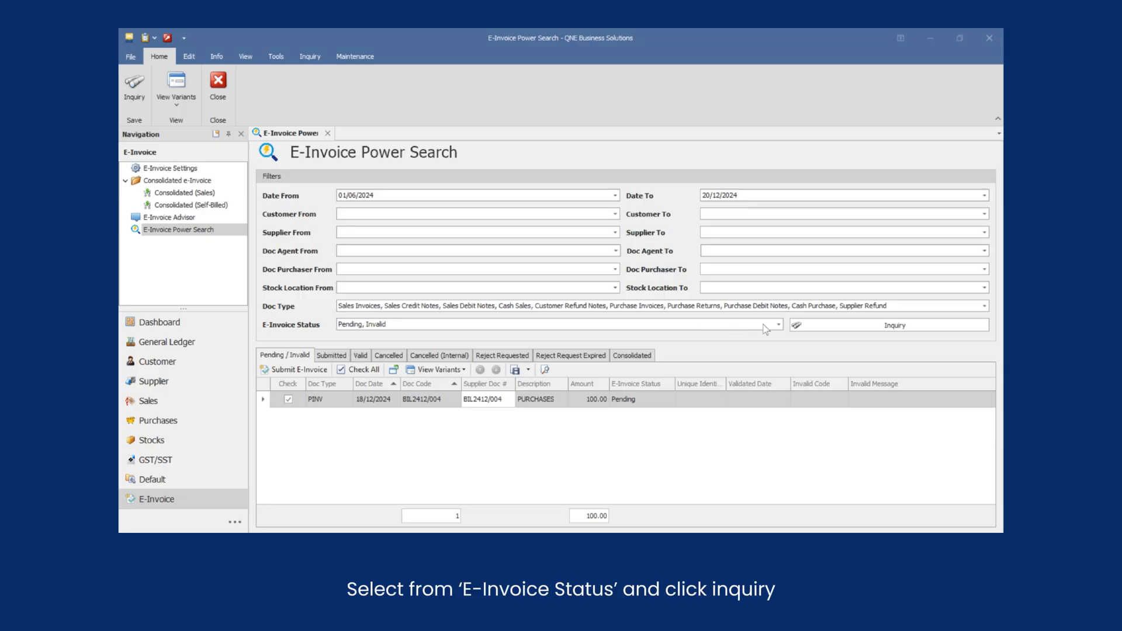
Step: Set the E-Invoice Status filter to Submitted, Valid and Cancelled and run the inquiry
left_click(778, 324)
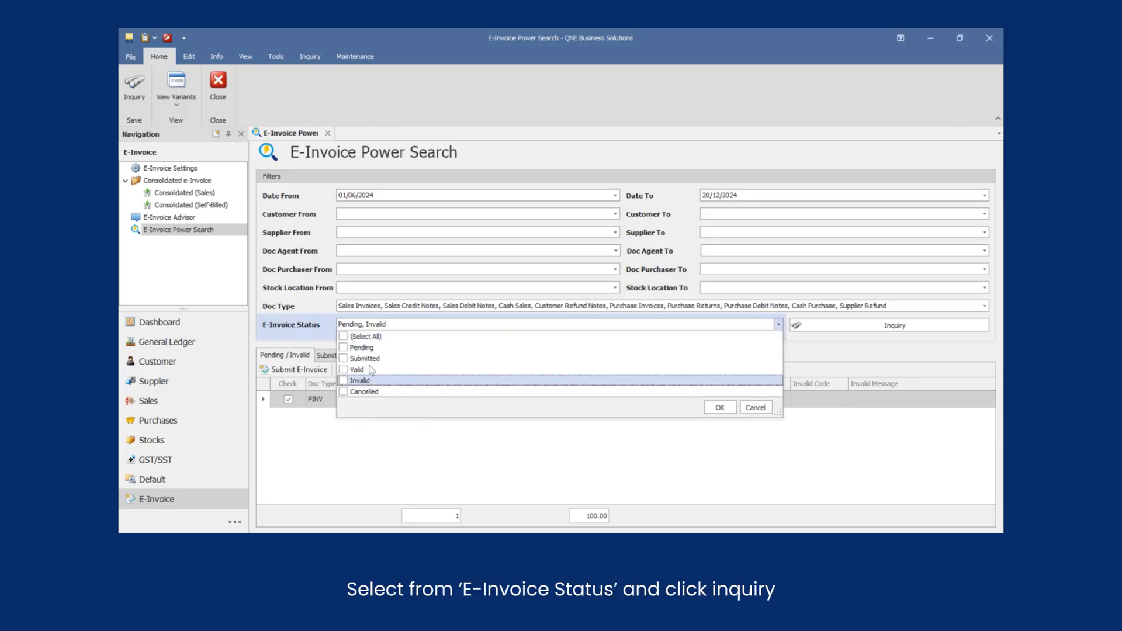
left_click(889, 326)
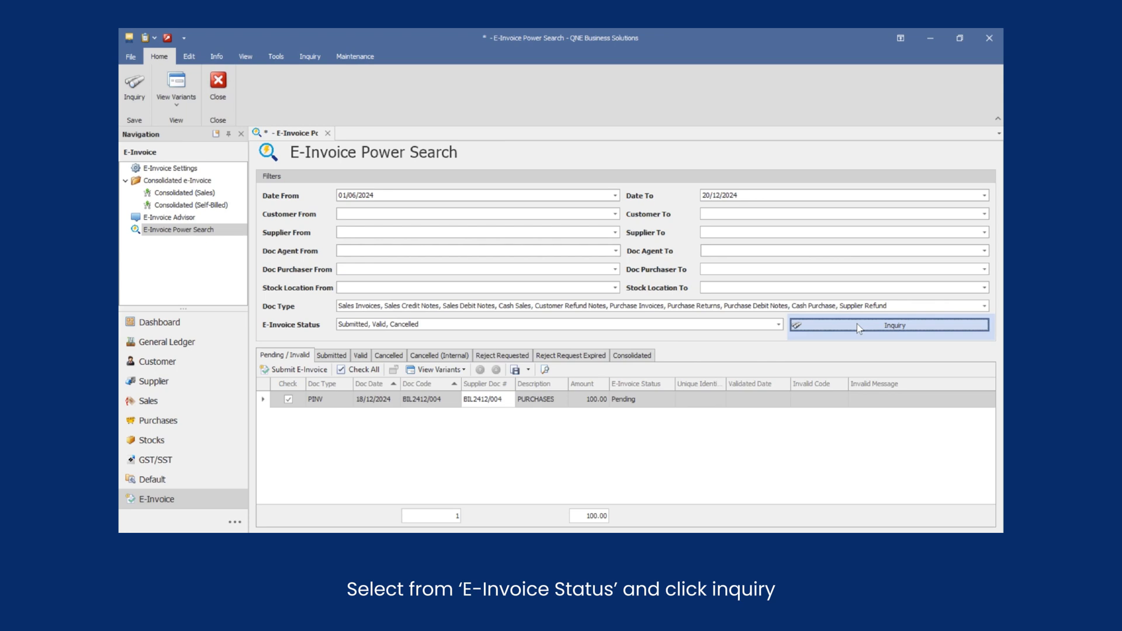
left_click(889, 325)
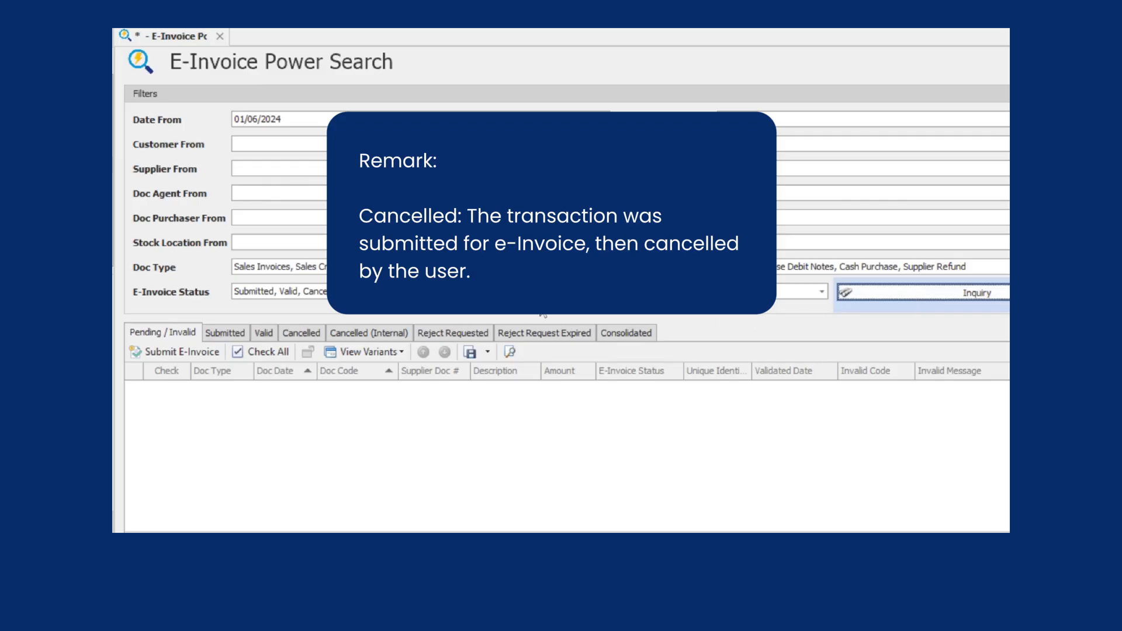
Step: Browse the Submitted, Valid and Cancelled result tabs
left_click(224, 333)
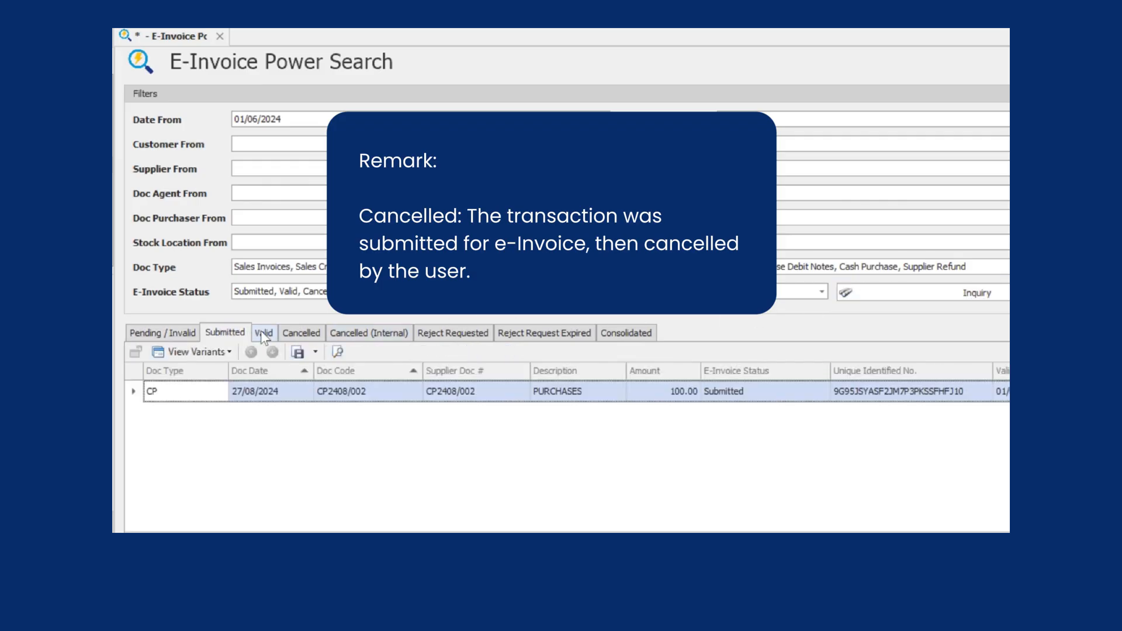
left_click(300, 332)
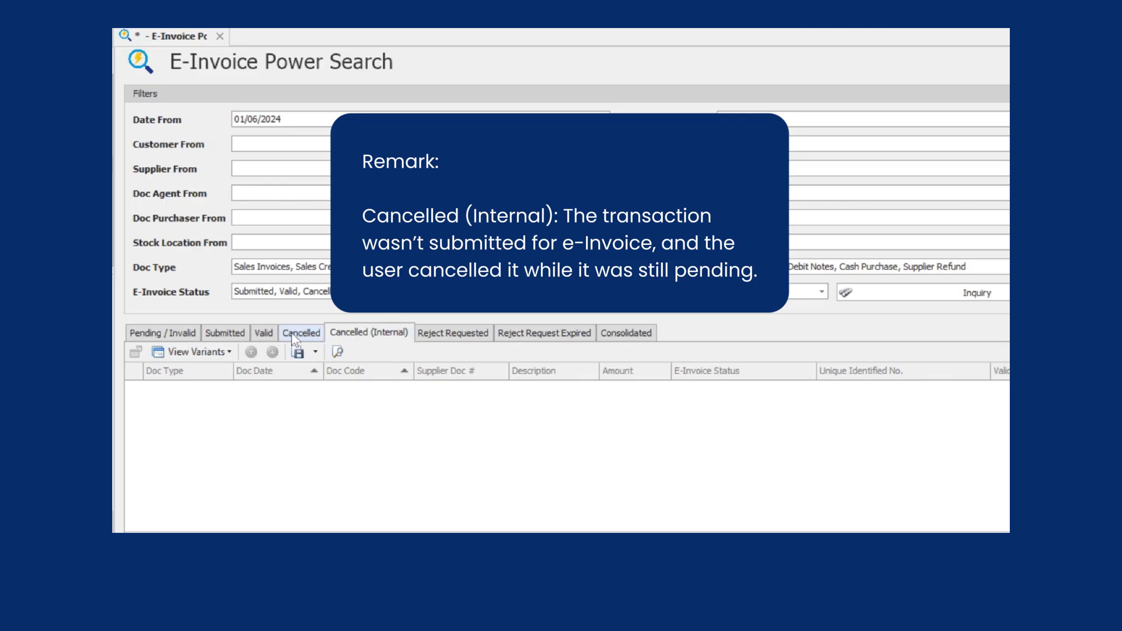
left_click(224, 332)
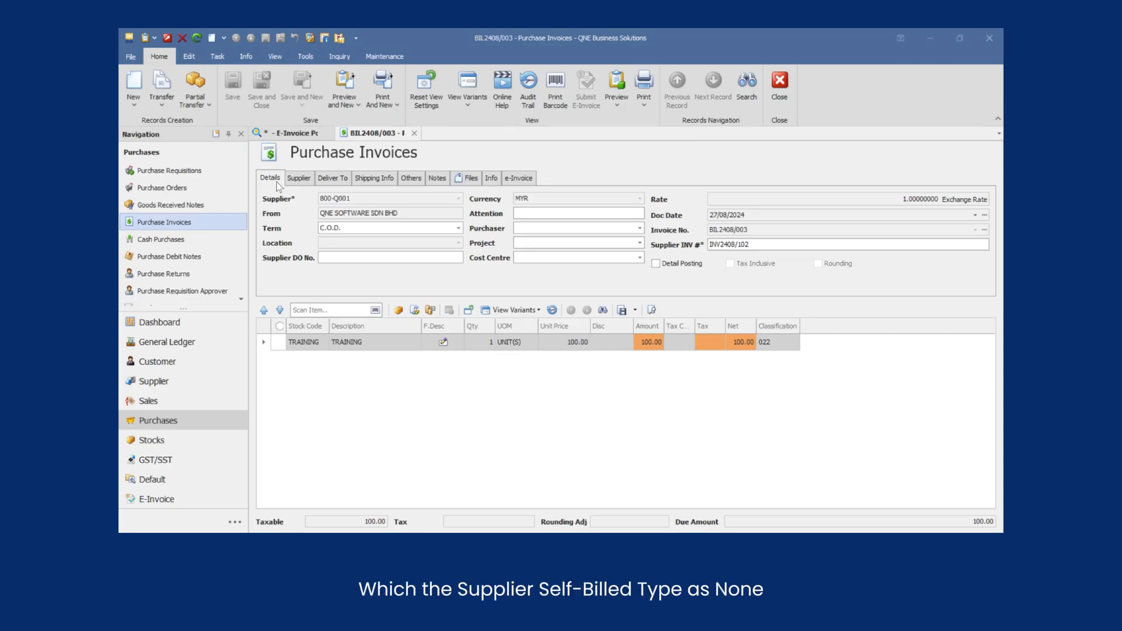
Step: View BIL2408/003's general details, then list it under Reject Requested and Reject Request Expired
left_click(517, 177)
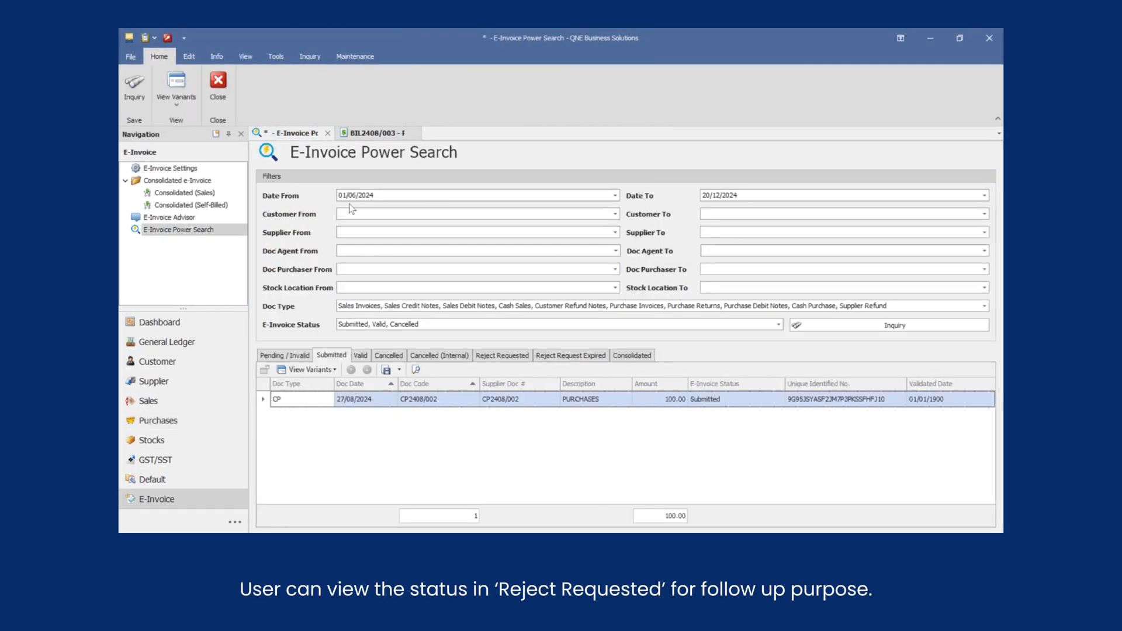
left_click(501, 354)
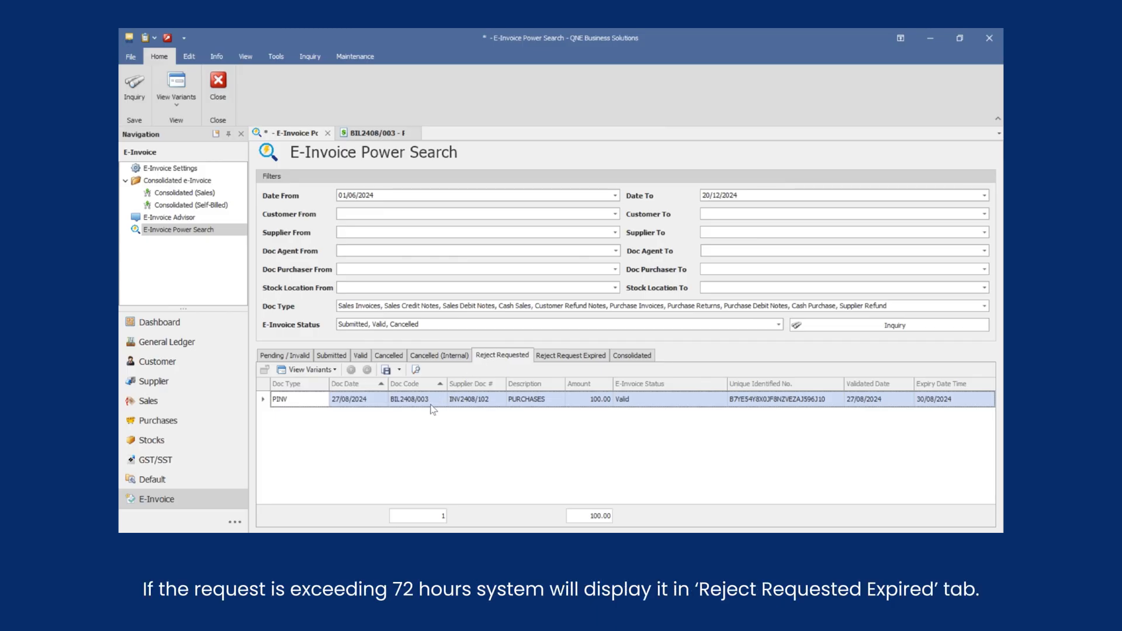
left_click(570, 354)
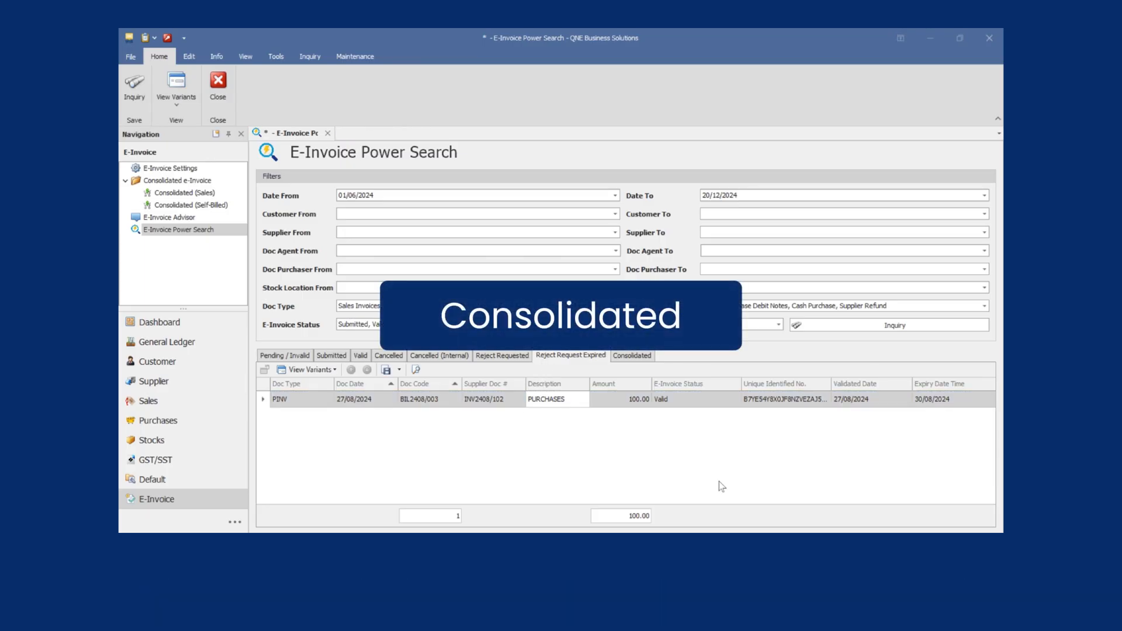
Step: Limit the E-Invoice Status filter to Pending and confirm the inquiry
left_click(778, 325)
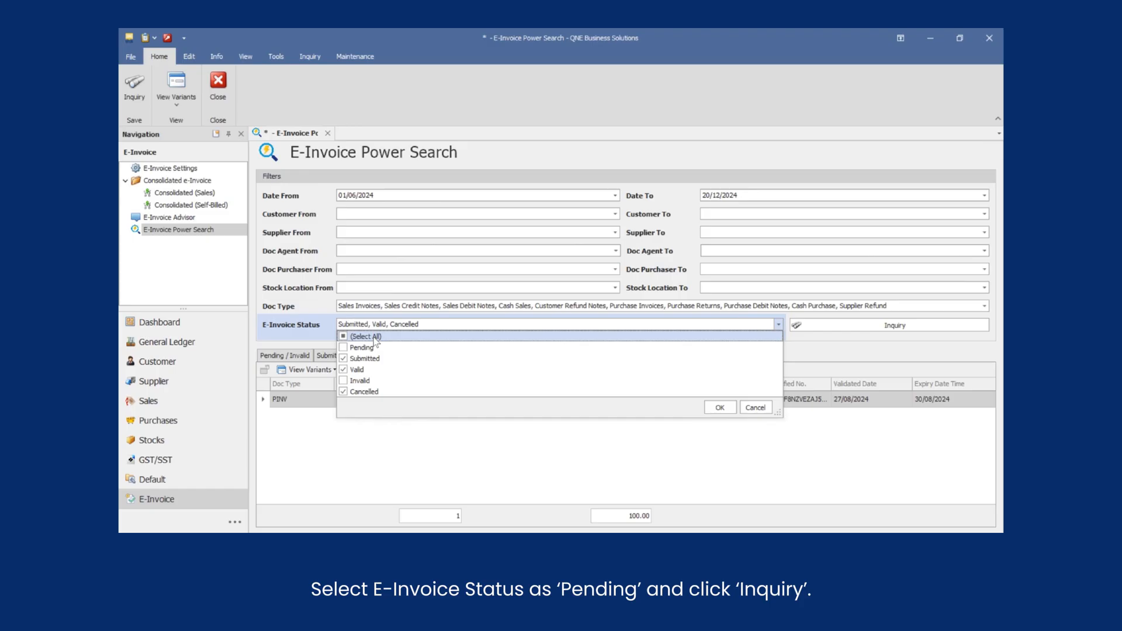
left_click(343, 347)
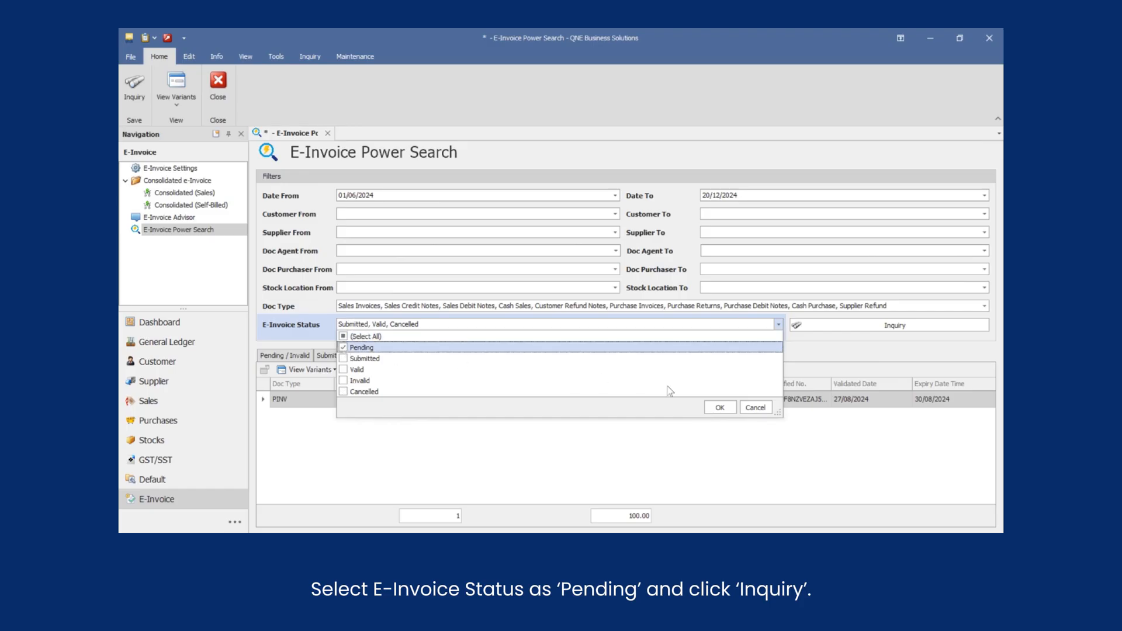
left_click(891, 324)
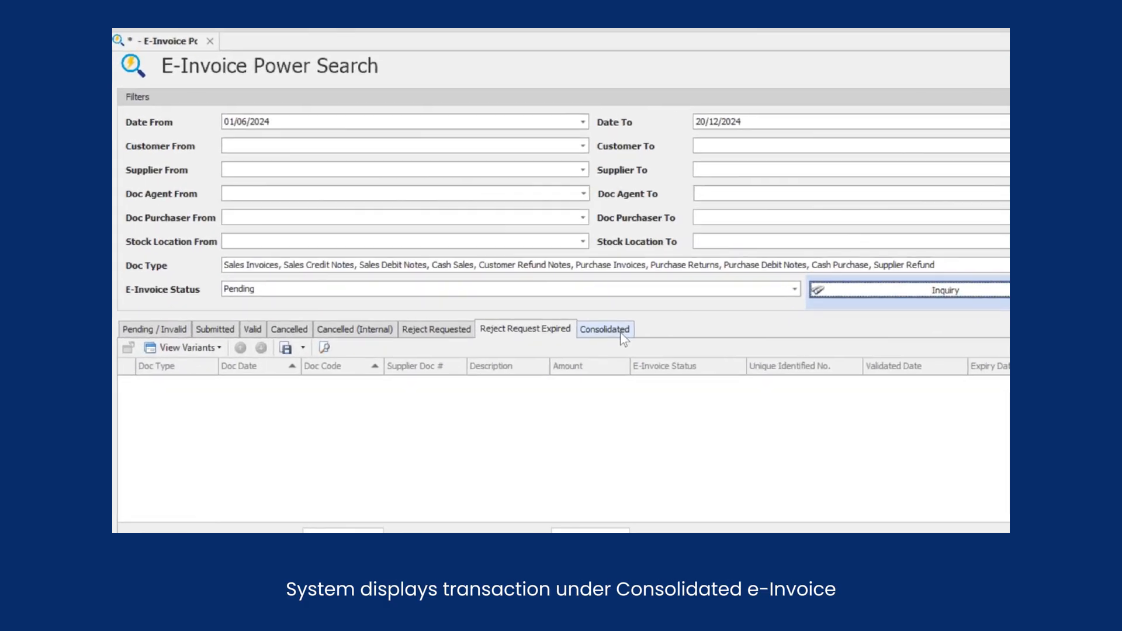
Step: List the Consolidated e-invoice groups and scroll through their sales invoices
left_click(603, 329)
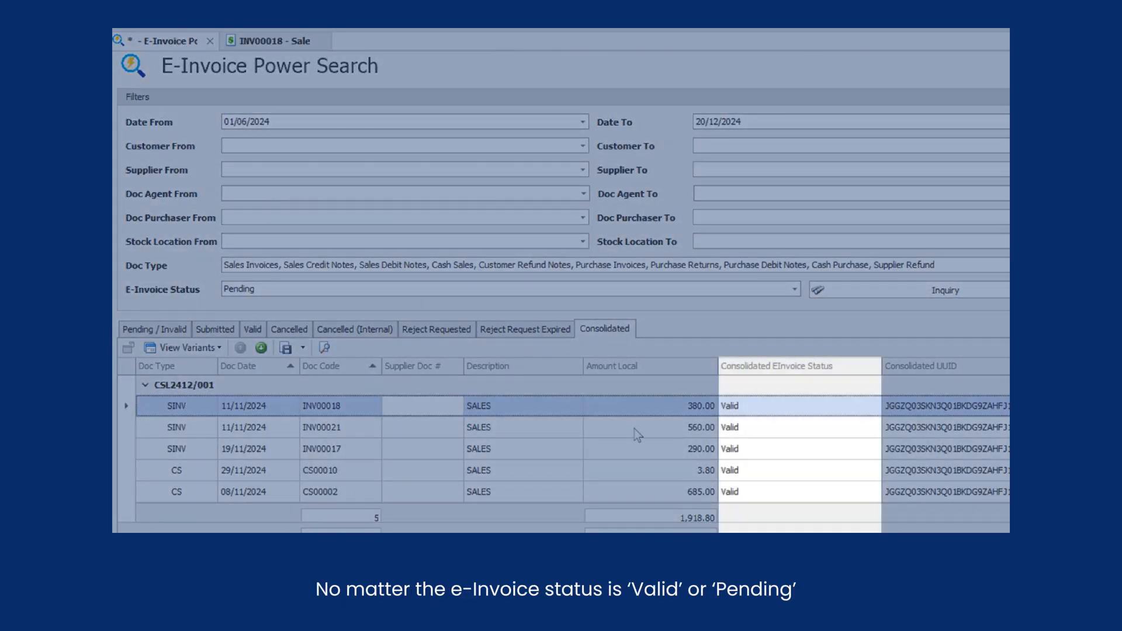
scroll("down", 3)
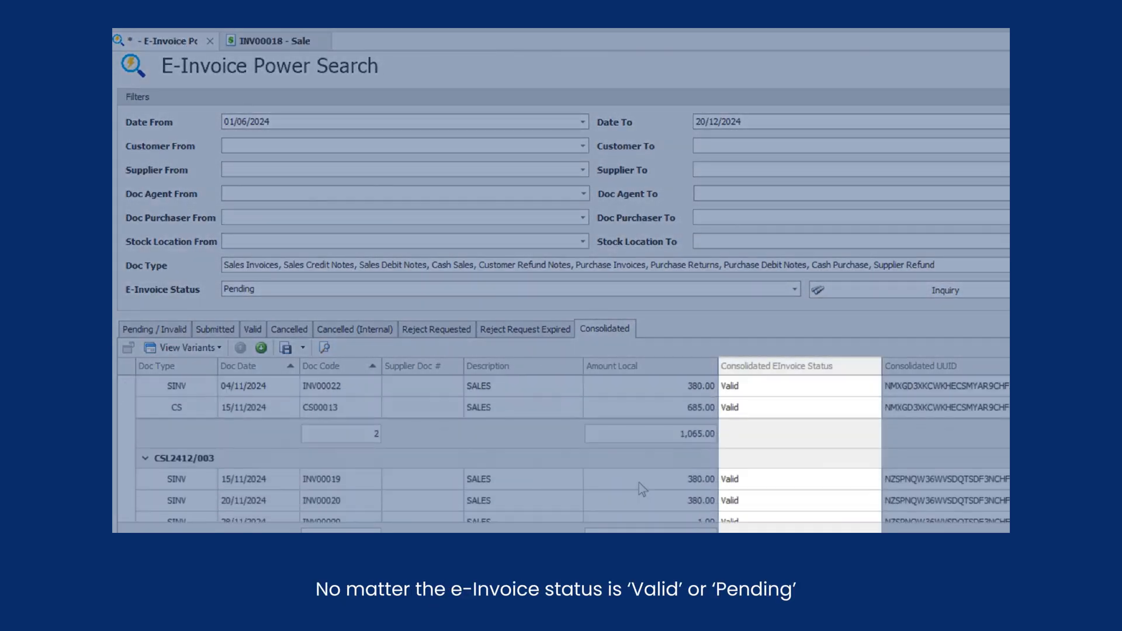